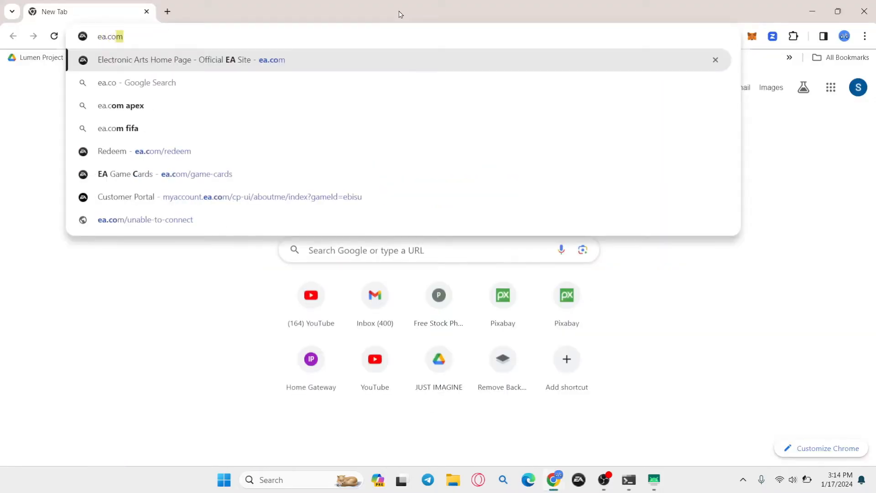
# Load the Electronic Arts home page at ea.com and show Chrome's save and share options.
pyautogui.click(865, 37)
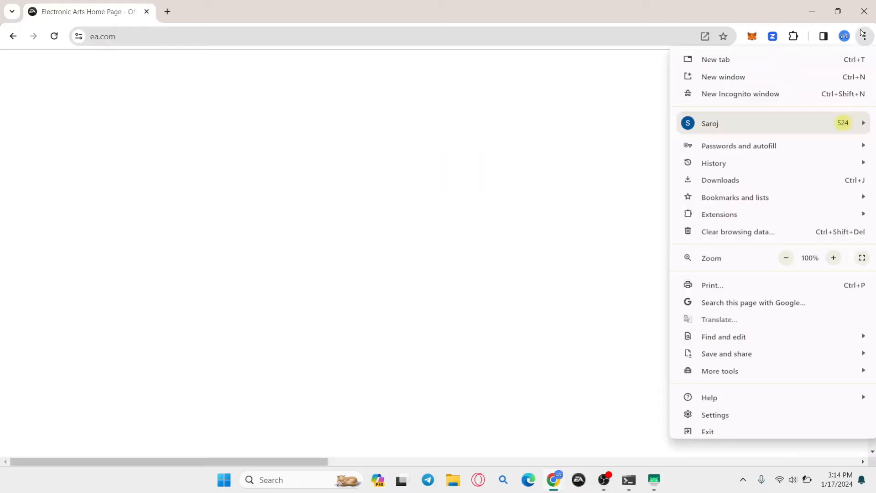
pyautogui.click(720, 370)
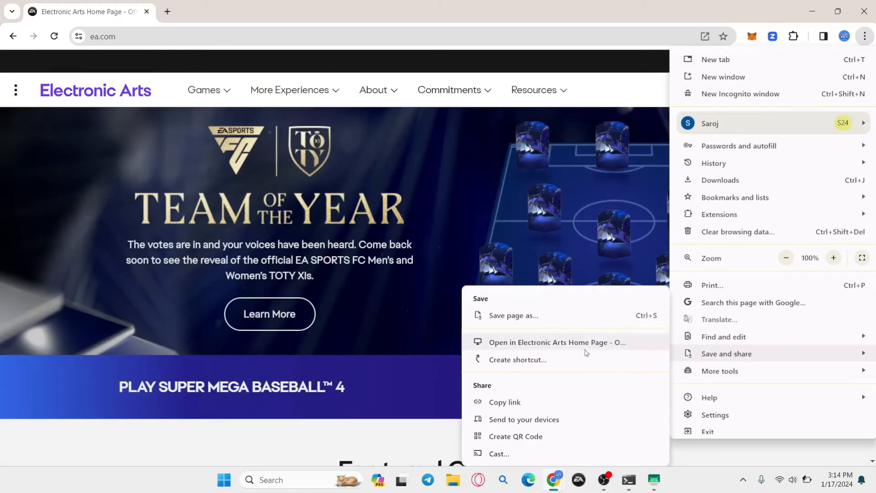
pyautogui.moveTo(515, 46)
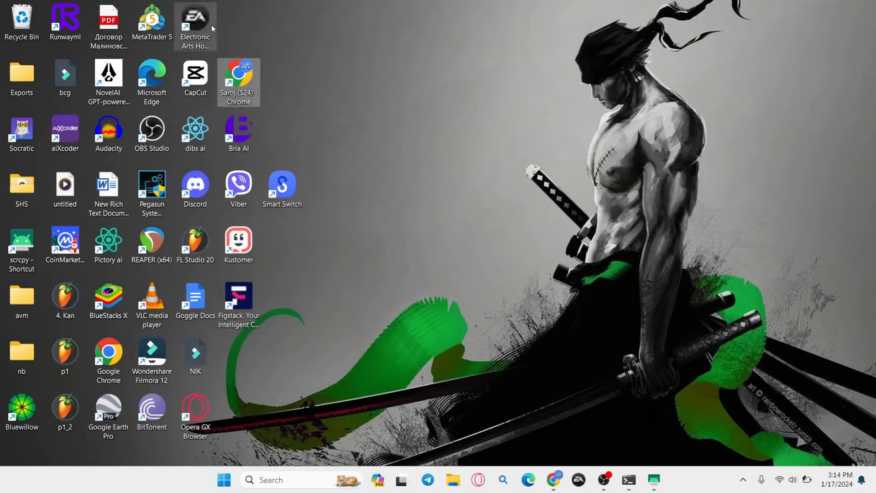
pyautogui.moveTo(238, 66)
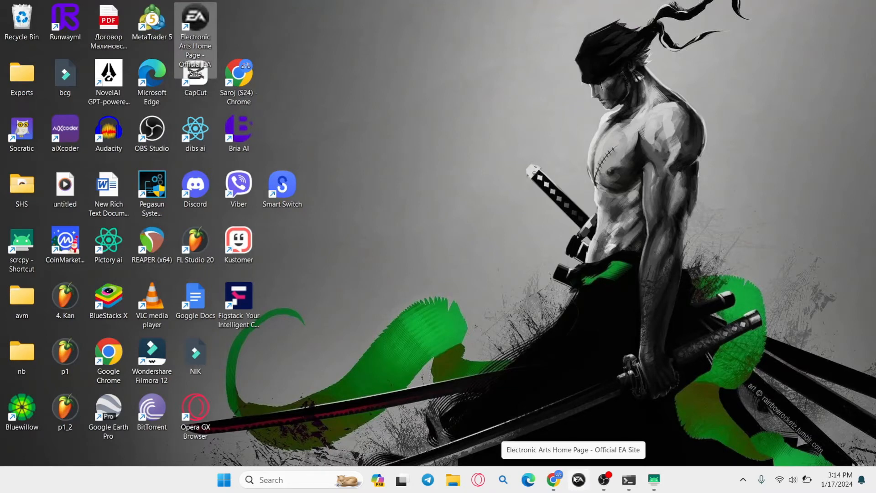
pyautogui.moveTo(528, 322)
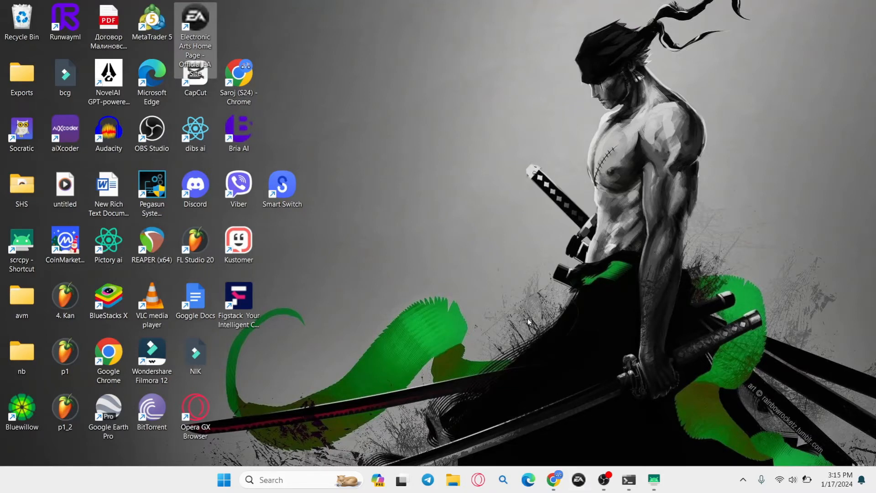
pyautogui.moveTo(390, 82)
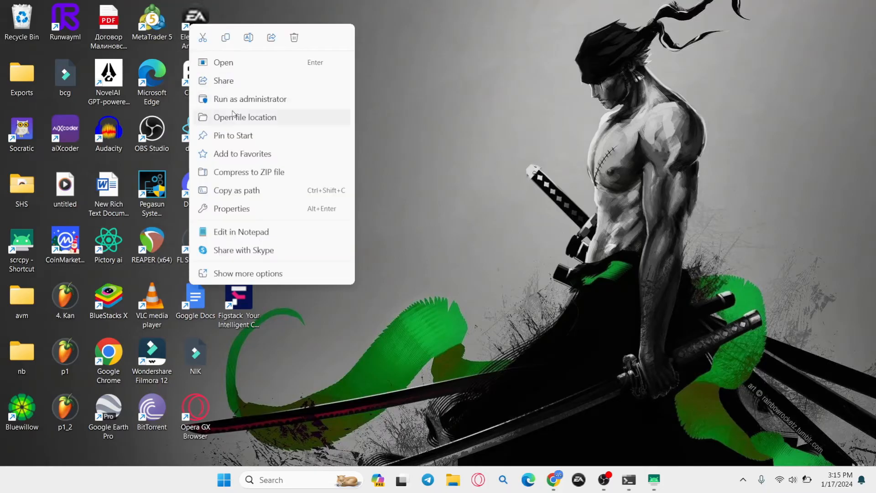
pyautogui.moveTo(285, 124)
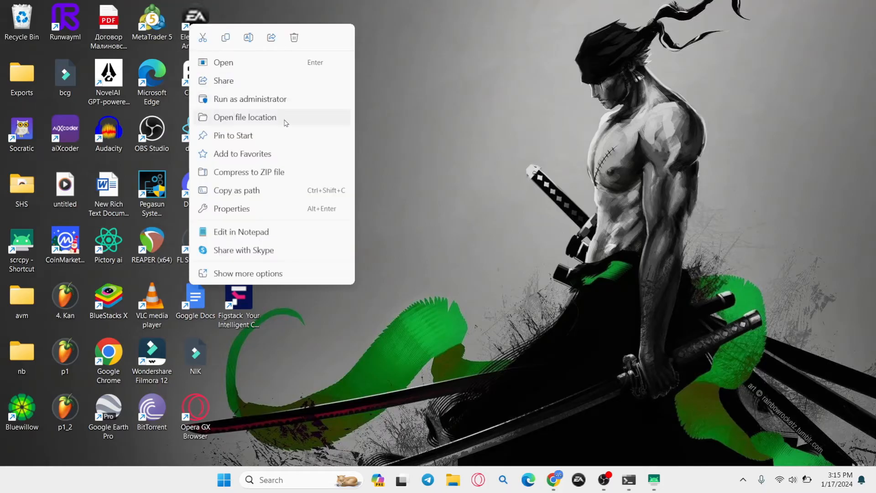
# View the Chrome program folder the shortcut points to, then close File Explorer.
pyautogui.click(245, 117)
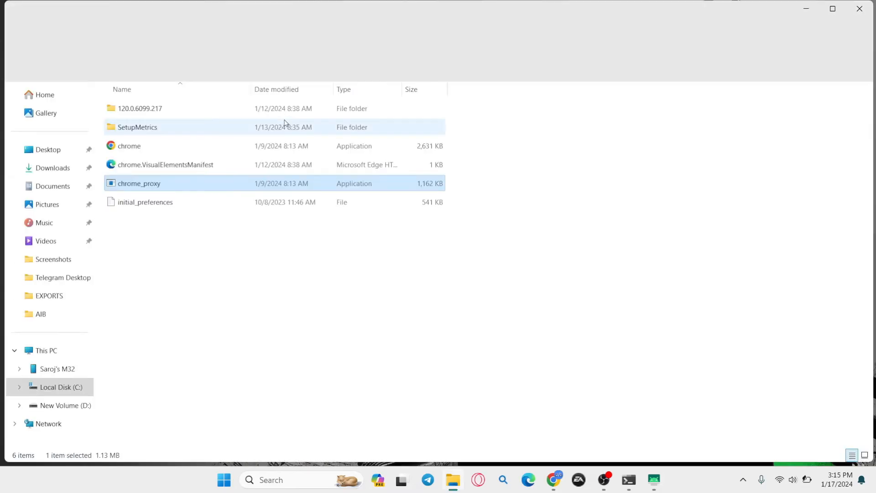
pyautogui.click(845, 67)
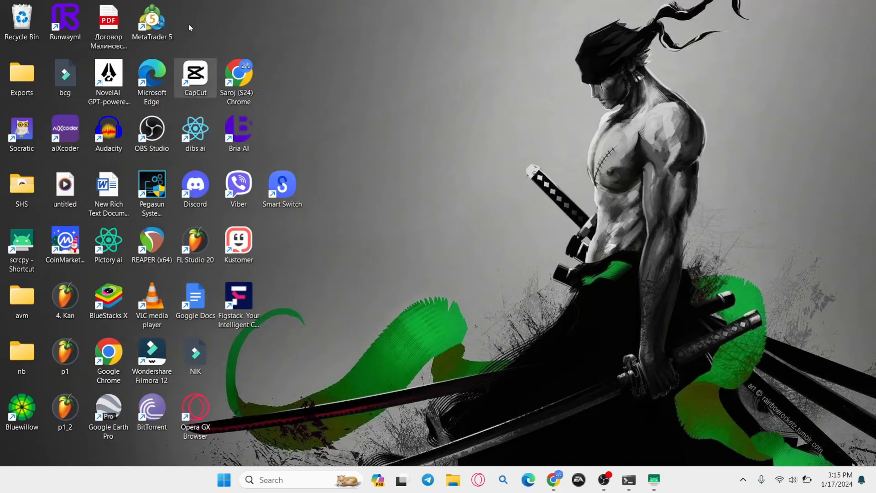
pyautogui.moveTo(604, 479)
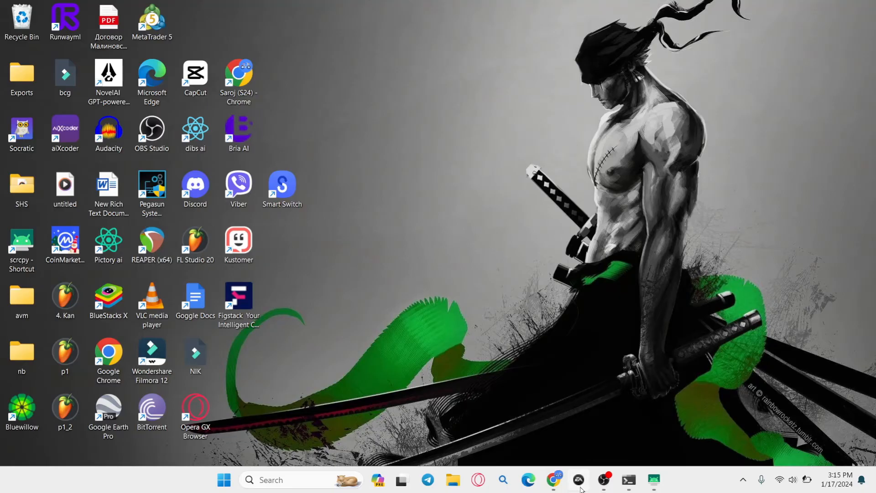
# Unpin the Electronic Arts Home Page app from the taskbar.
pyautogui.rightClick(579, 480)
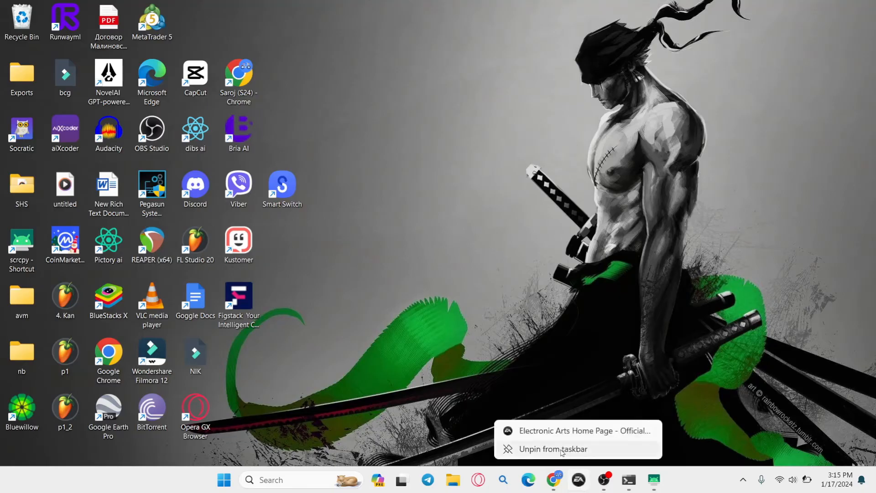
pyautogui.click(554, 449)
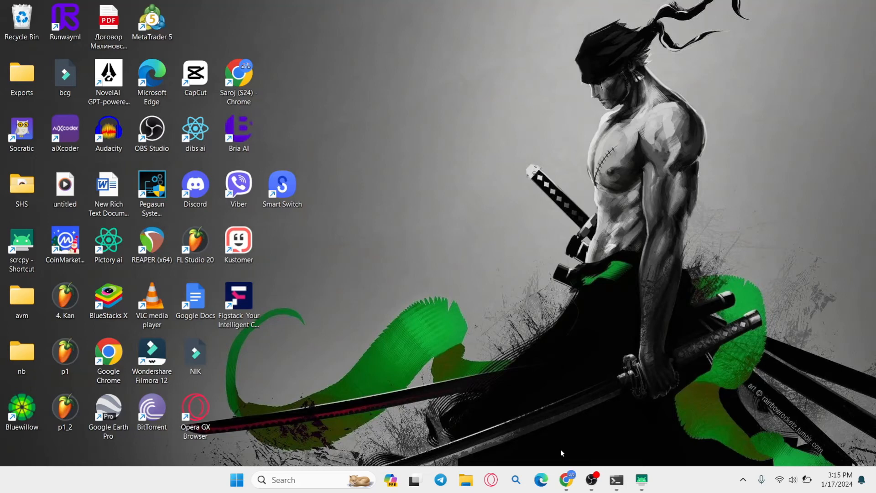
pyautogui.moveTo(576, 390)
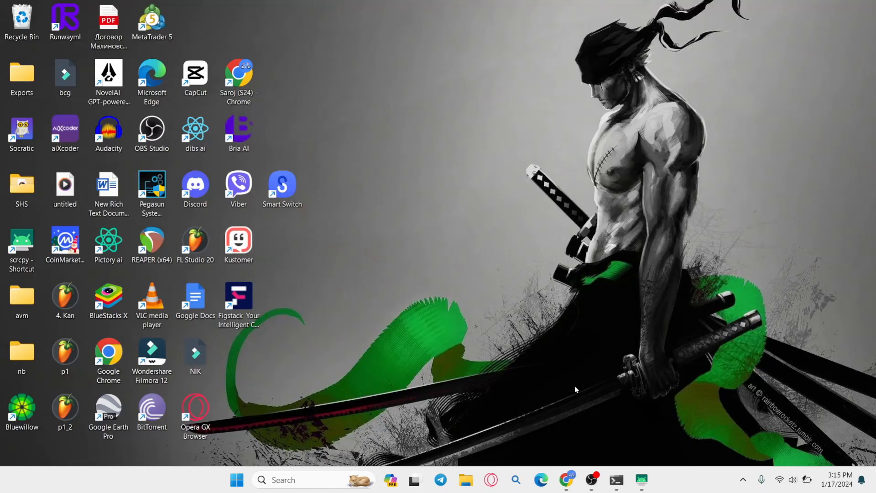